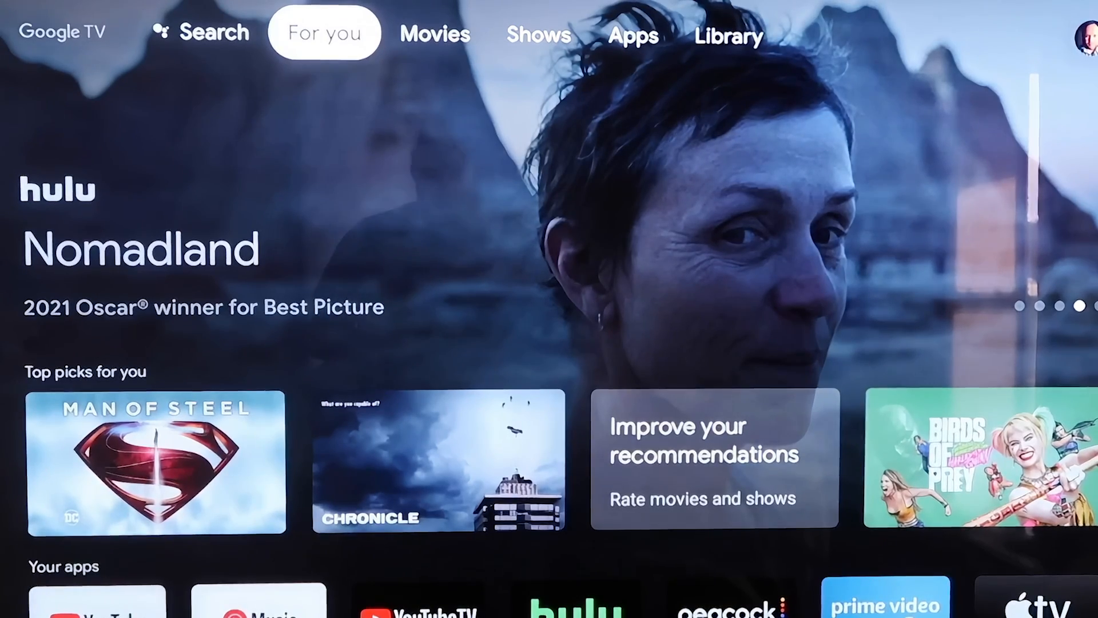
# Search the Apps tab for Downloader by AFTVnews, install it, and dismiss its Quick Start Guide.
pyautogui.click(632, 35)
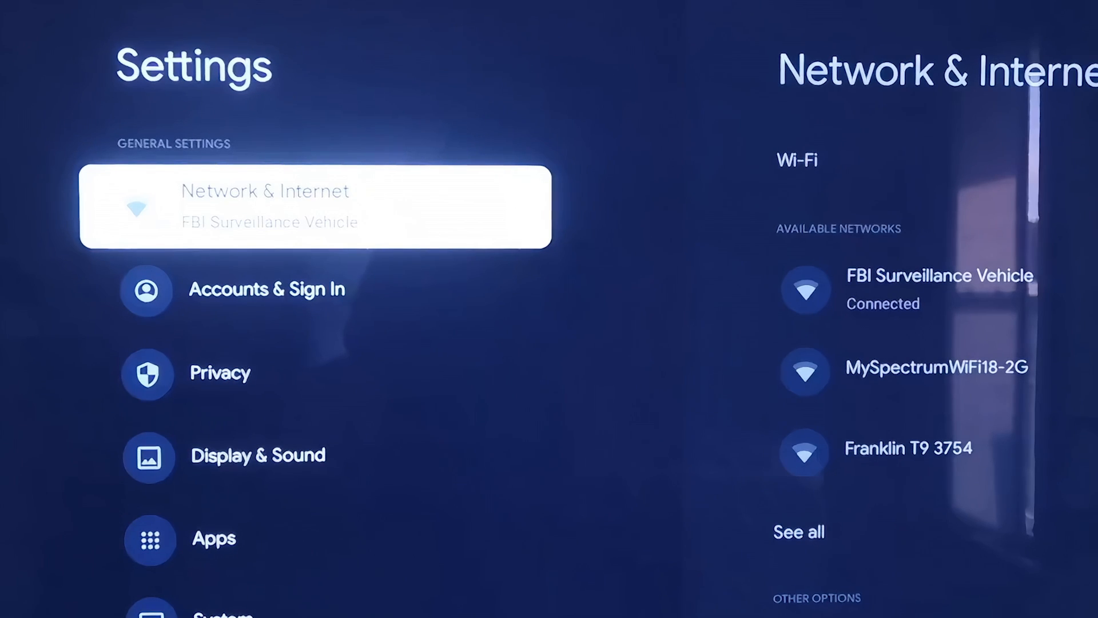
pyautogui.press('down')
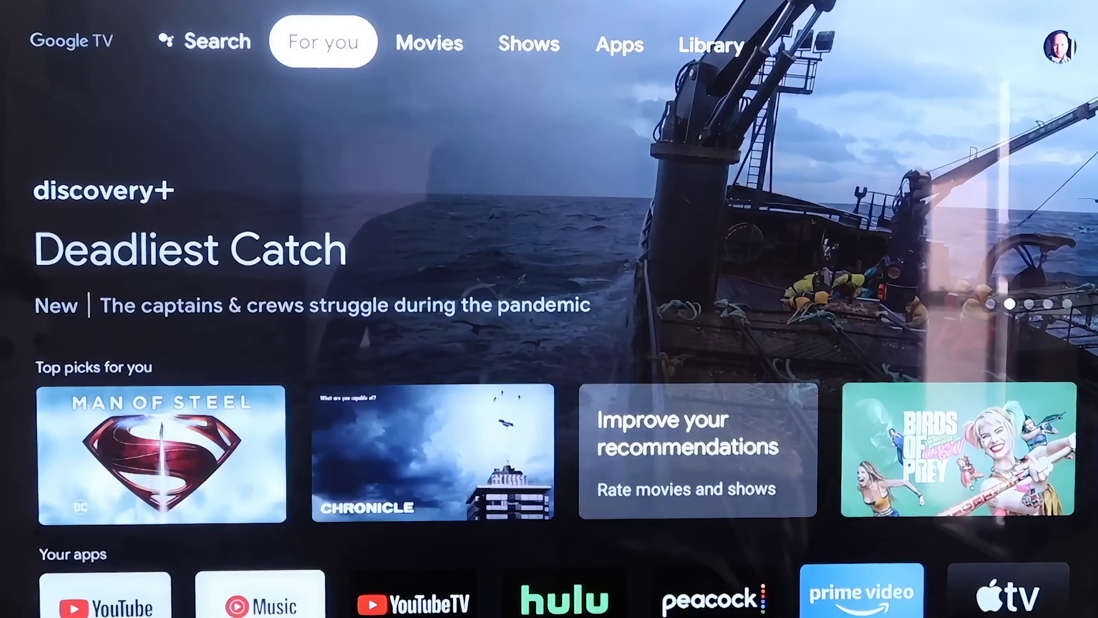
pyautogui.click(620, 44)
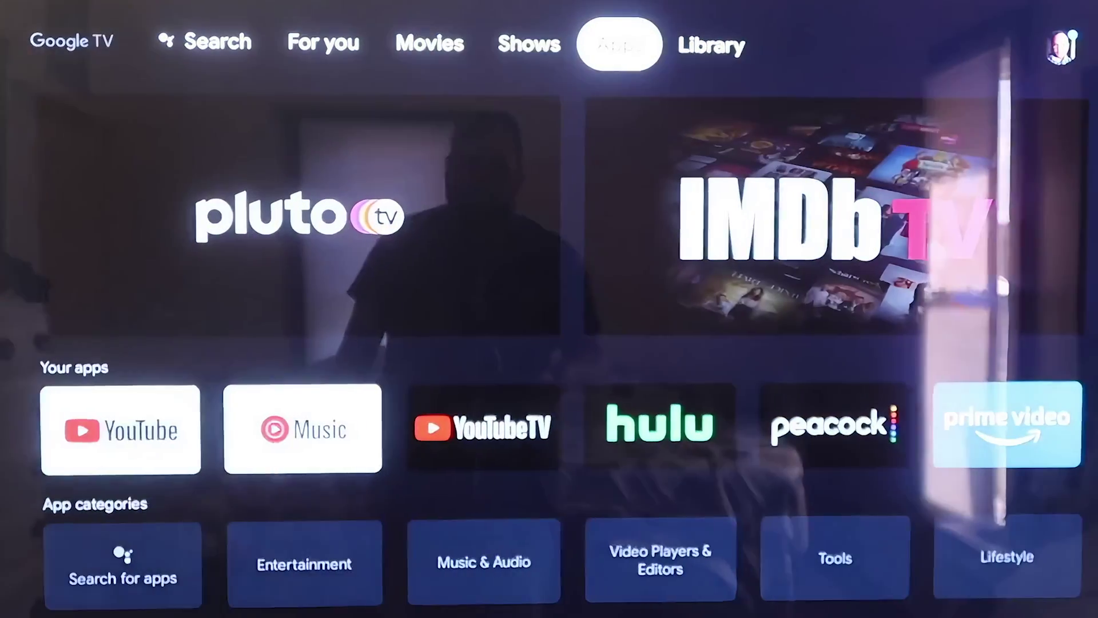
pyautogui.scroll(-3)
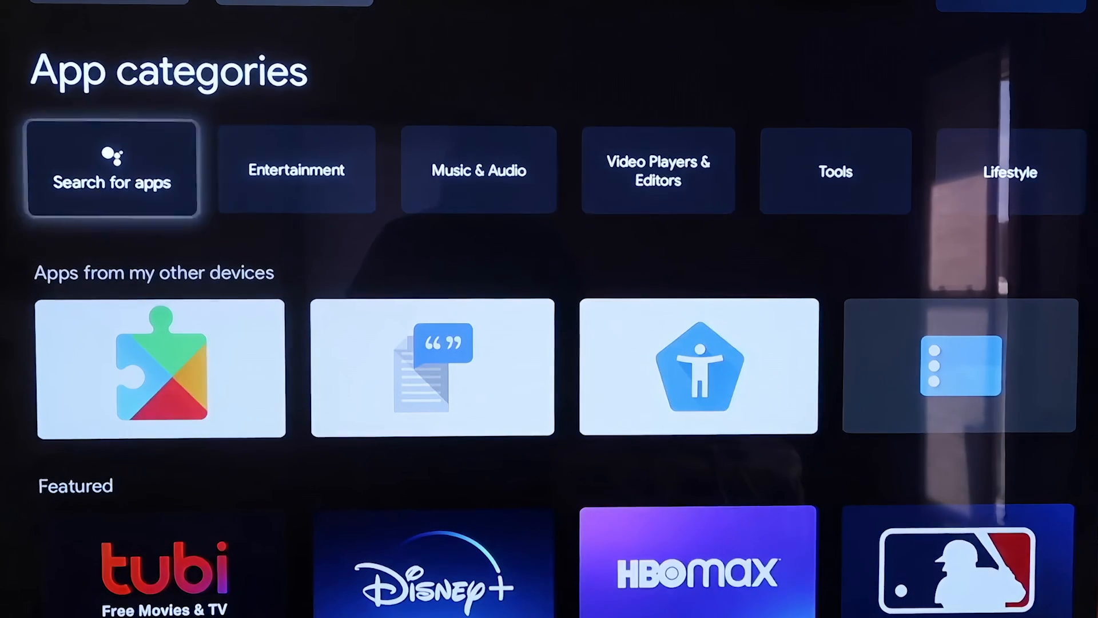
pyautogui.click(112, 171)
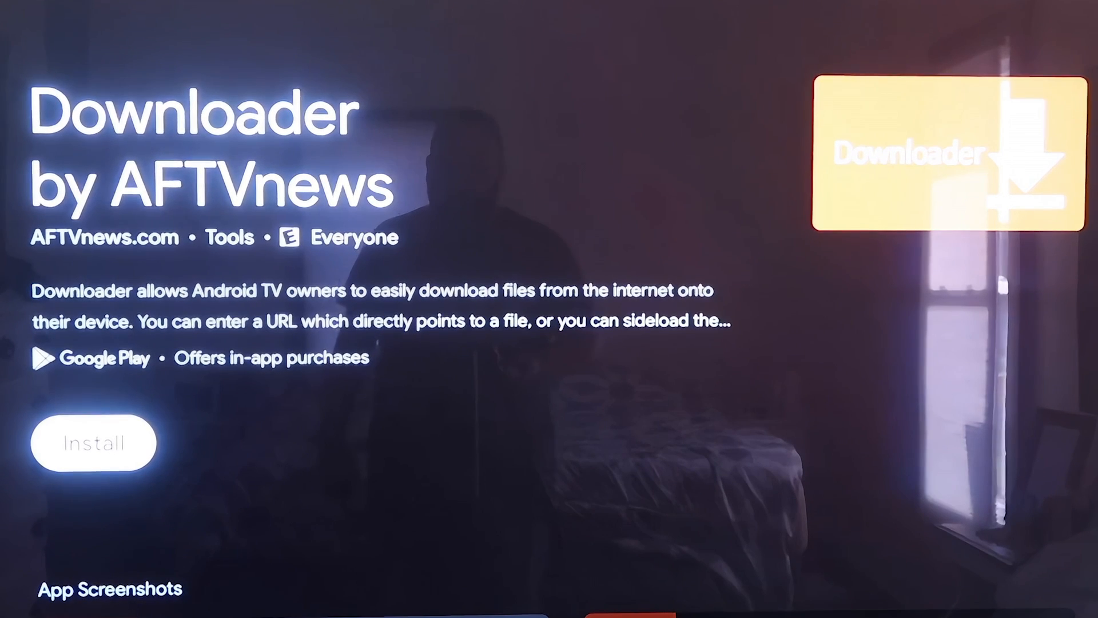
pyautogui.click(95, 443)
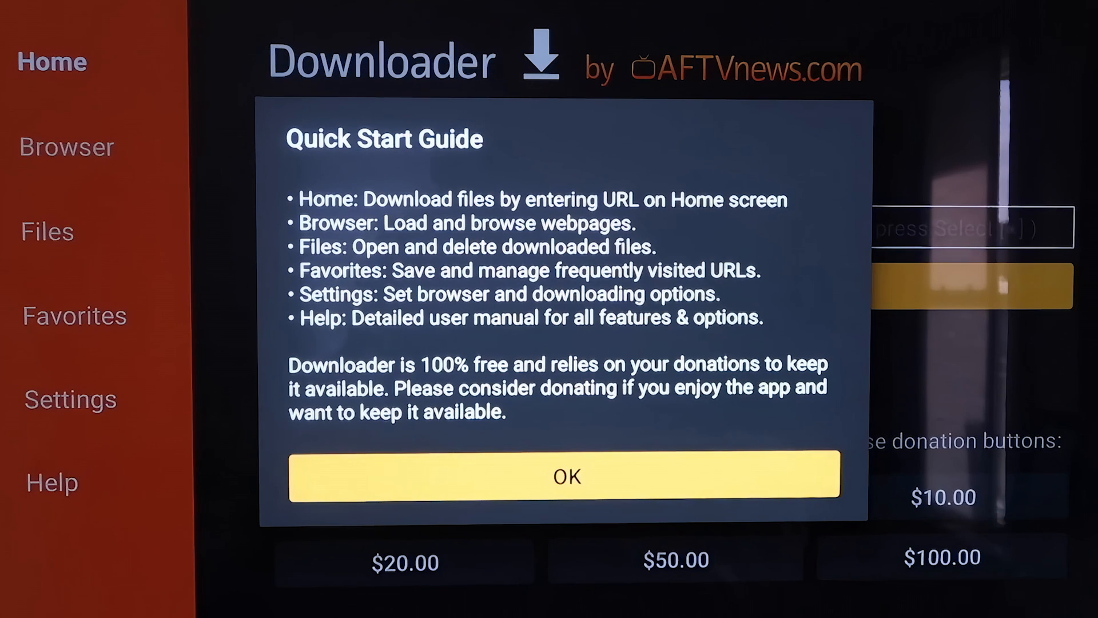
pyautogui.click(568, 476)
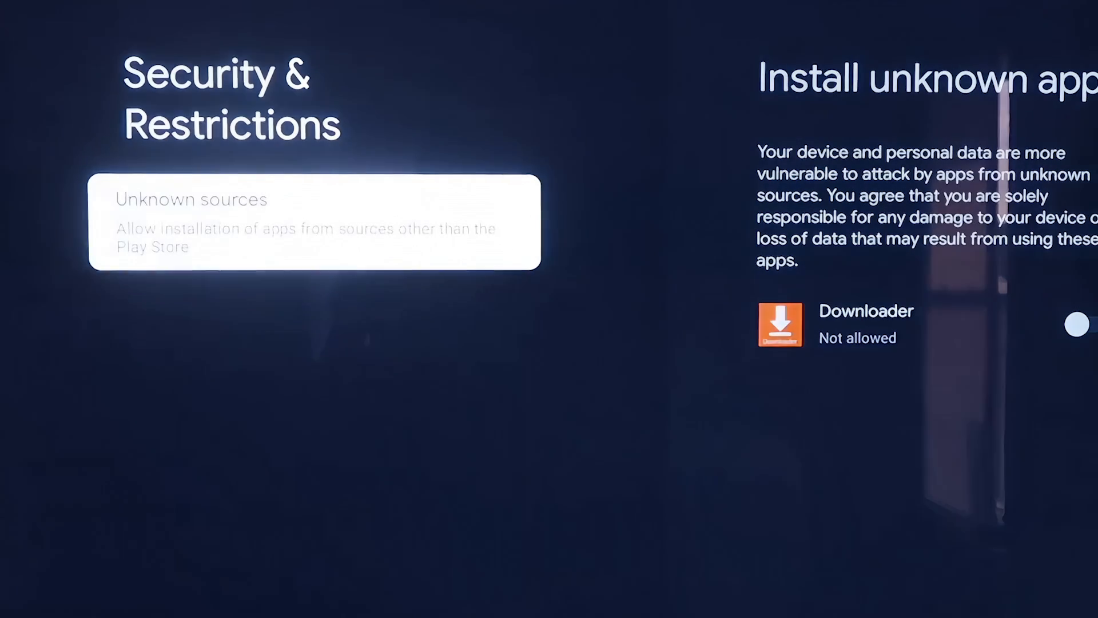
# Turn on the unknown-sources install permission for Downloader.
pyautogui.click(315, 221)
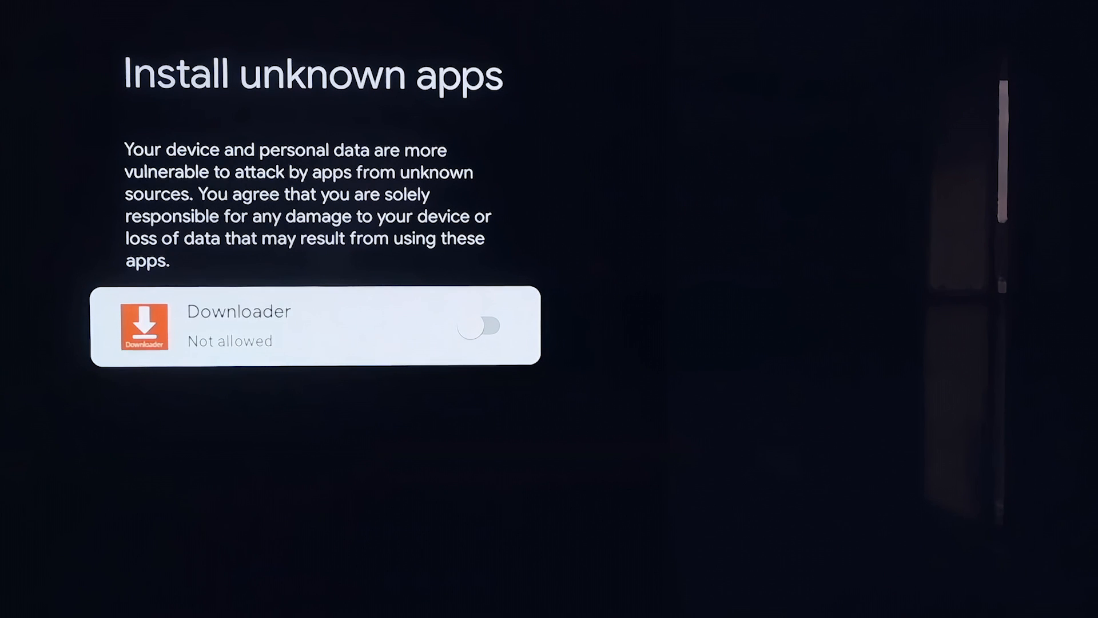
pyautogui.click(482, 328)
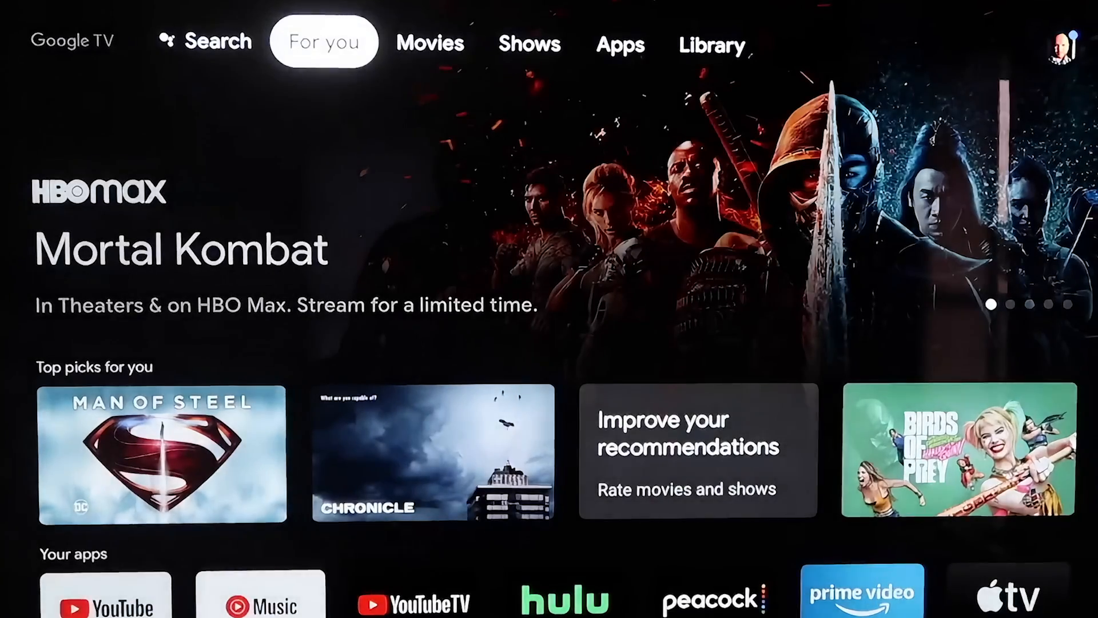
# Launch Downloader from the Your apps row and go to its Settings page.
pyautogui.scroll(-3)
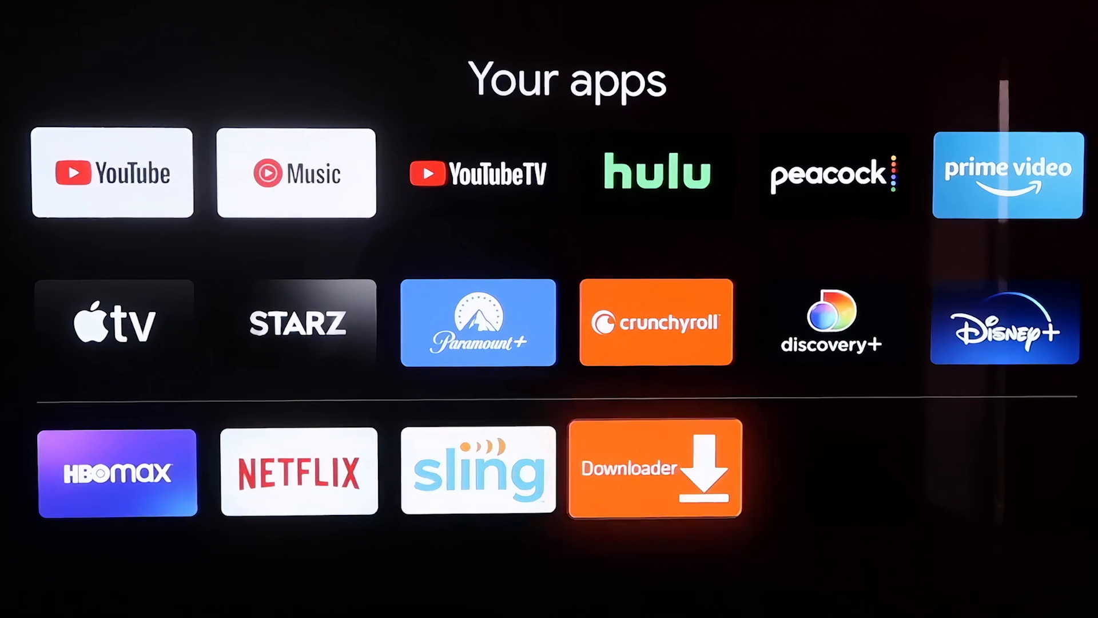
pyautogui.click(653, 469)
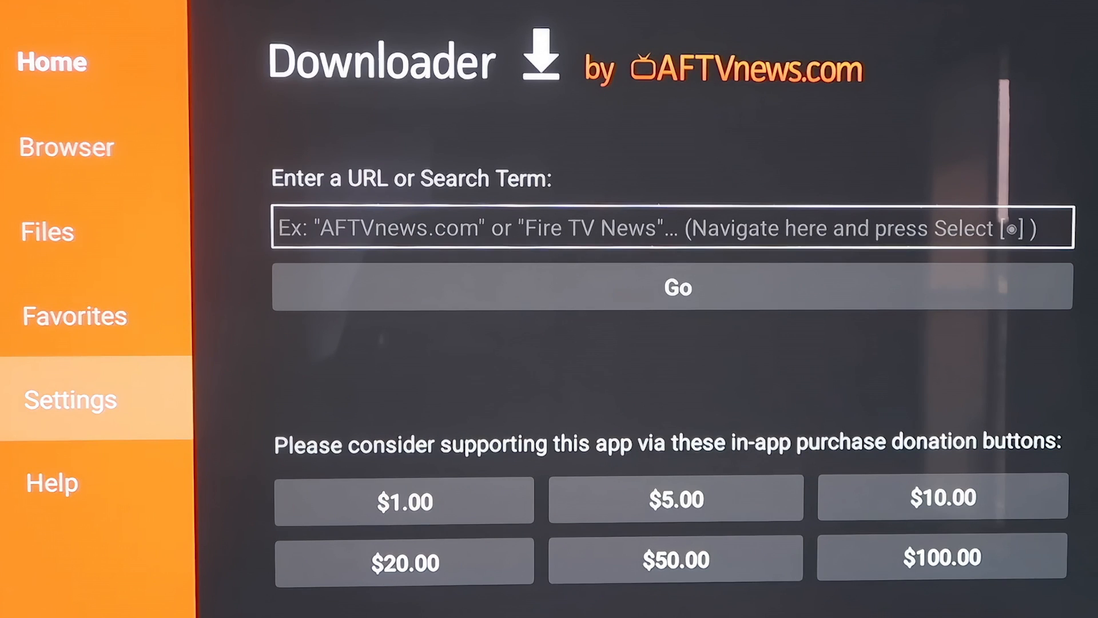
pyautogui.click(70, 400)
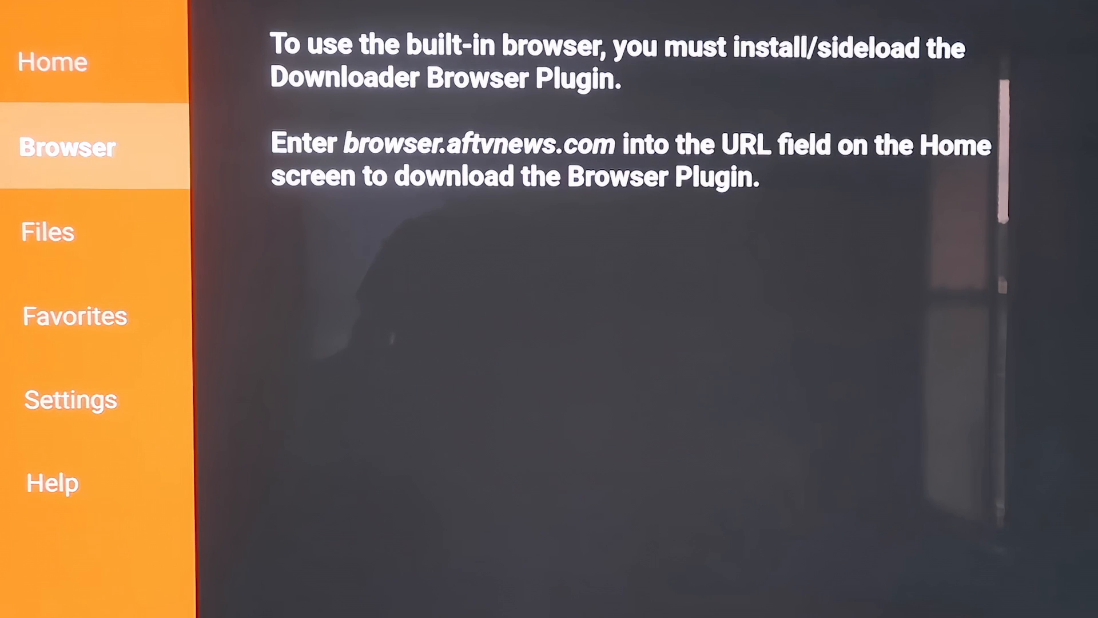
# Enter browser.aftvnews.com on Downloader's Home page to download the Browser Plugin.
pyautogui.click(51, 64)
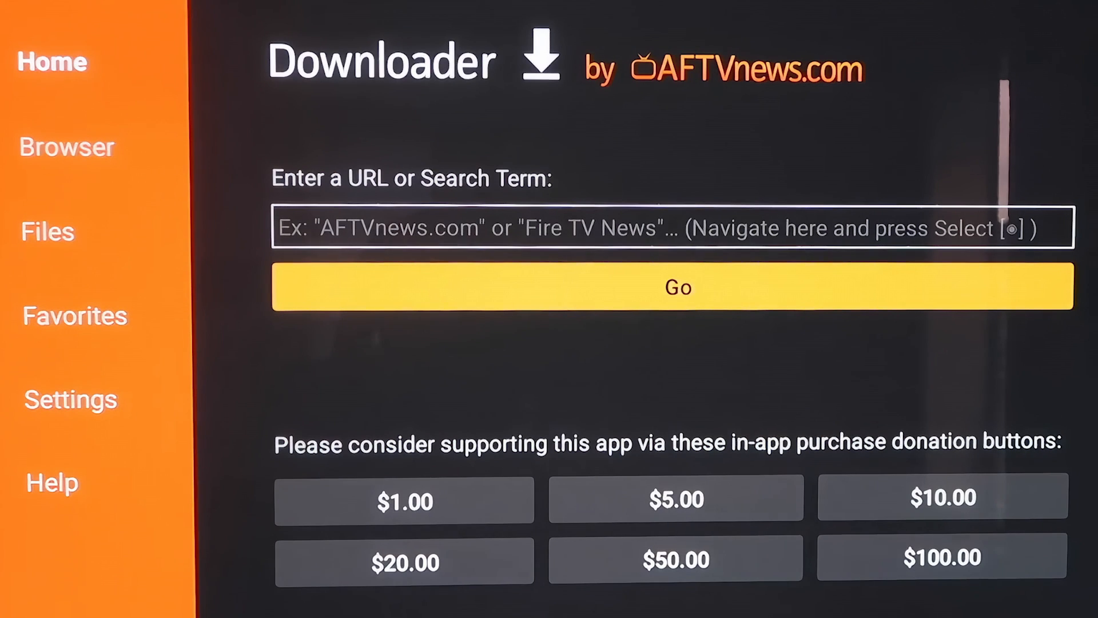
pyautogui.click(672, 230)
pyautogui.write('browser.aftvnews.com')
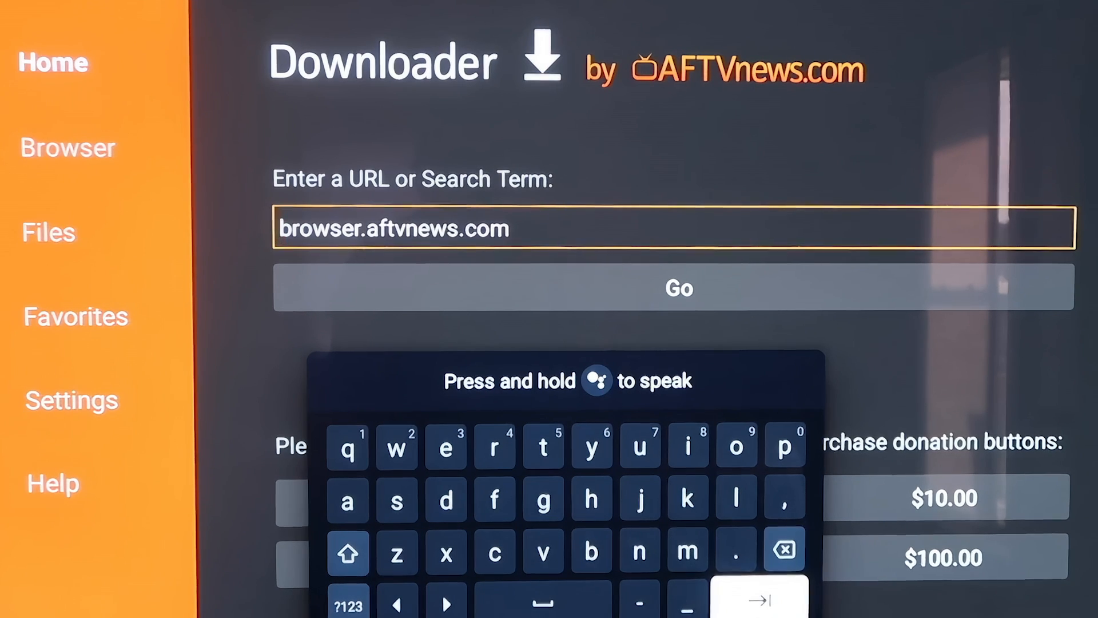
pyautogui.click(681, 288)
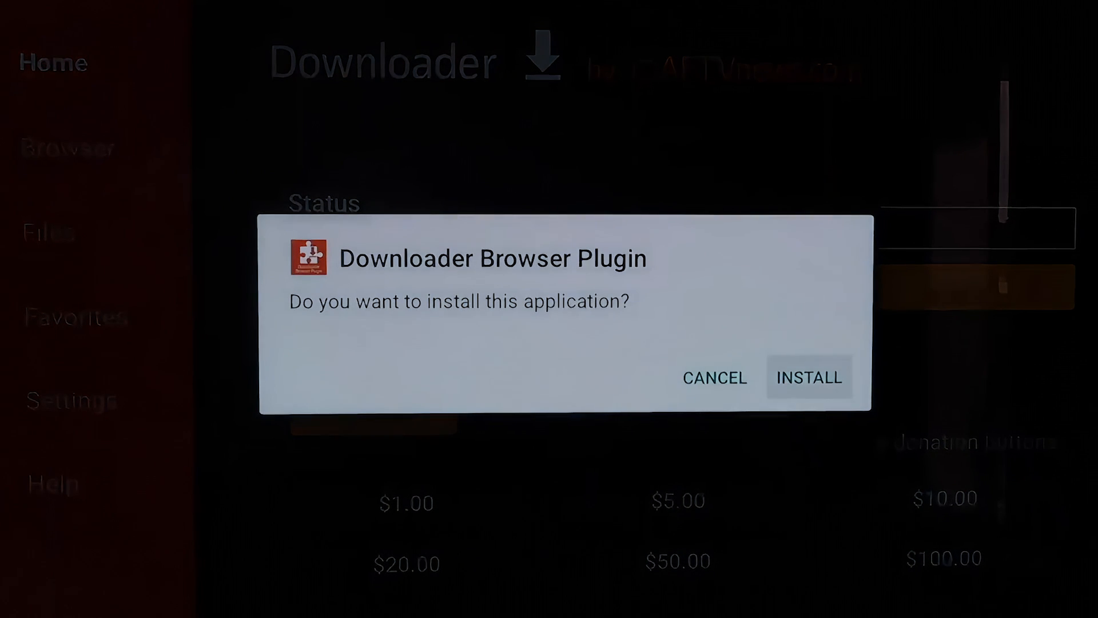
# Install the Downloader Browser Plugin and delete its downloaded APK.
pyautogui.click(808, 377)
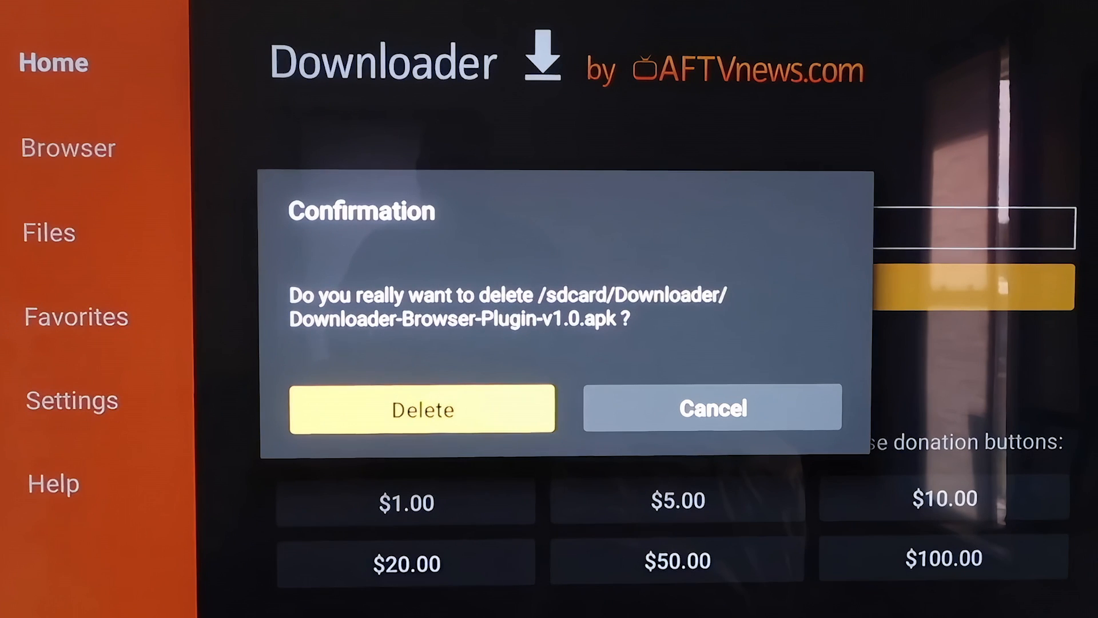
pyautogui.click(421, 410)
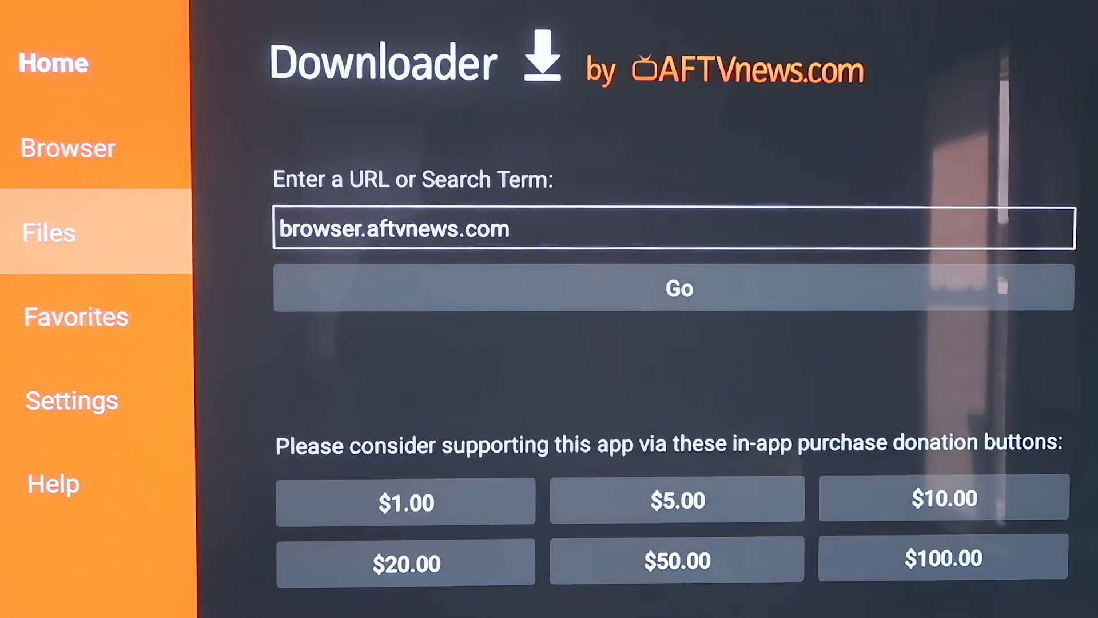
pyautogui.click(681, 289)
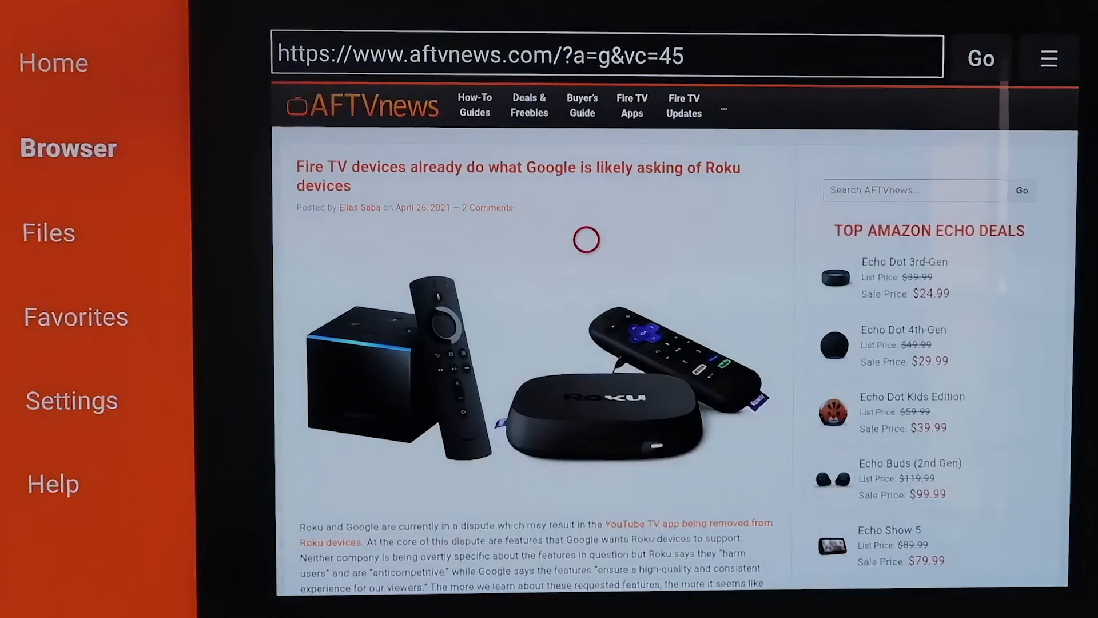
pyautogui.moveTo(800, 239)
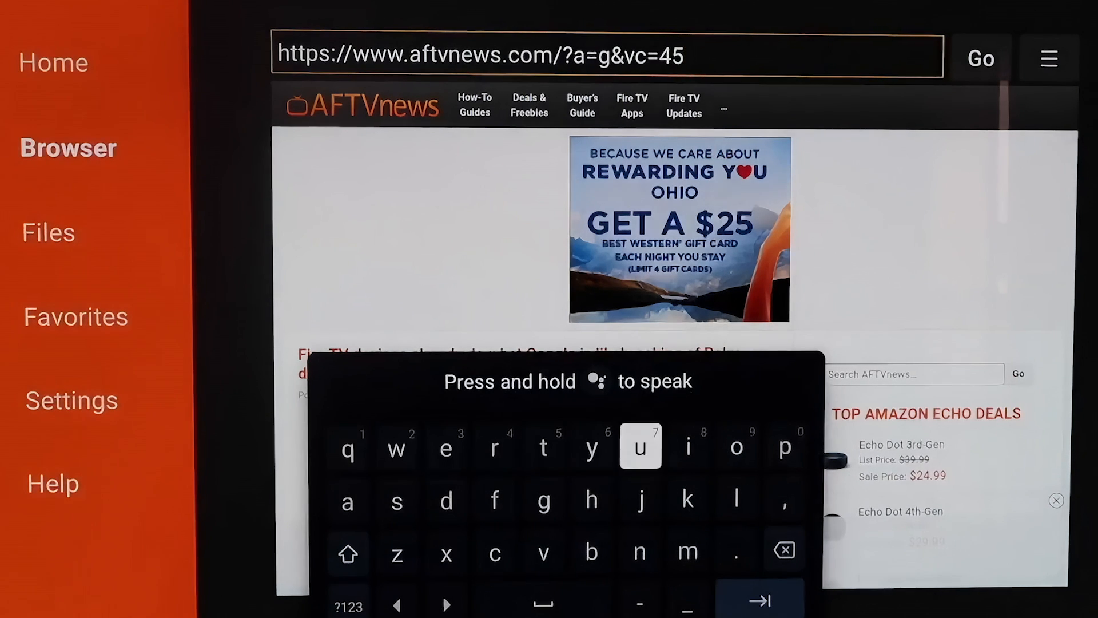
pyautogui.click(349, 555)
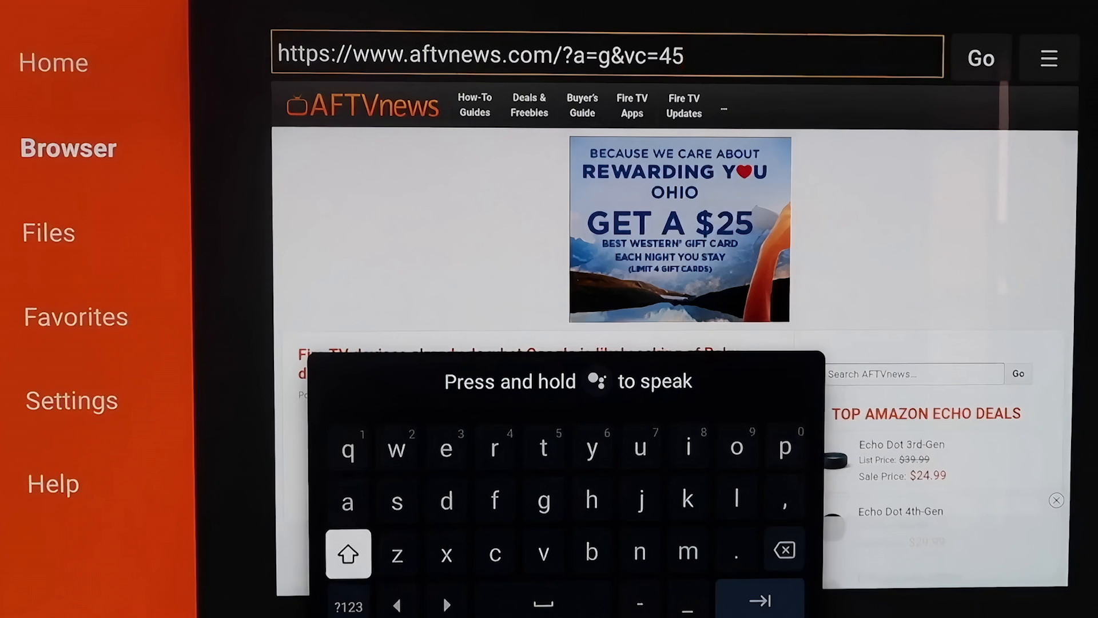
pyautogui.click(785, 549)
pyautogui.write('http://tv.aptoide.com')
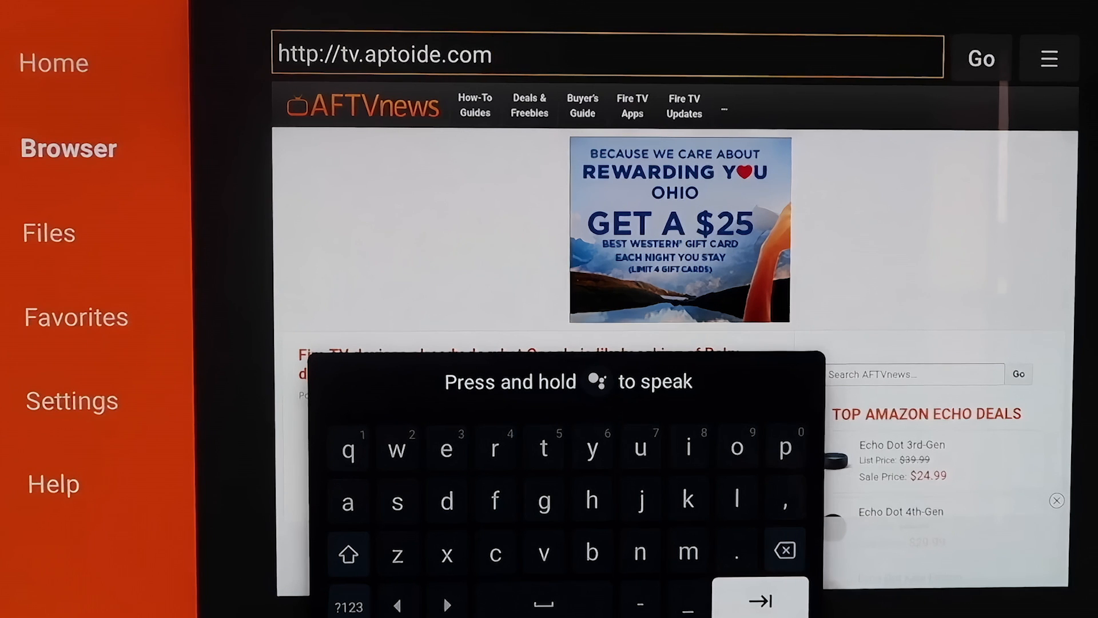
pyautogui.click(984, 58)
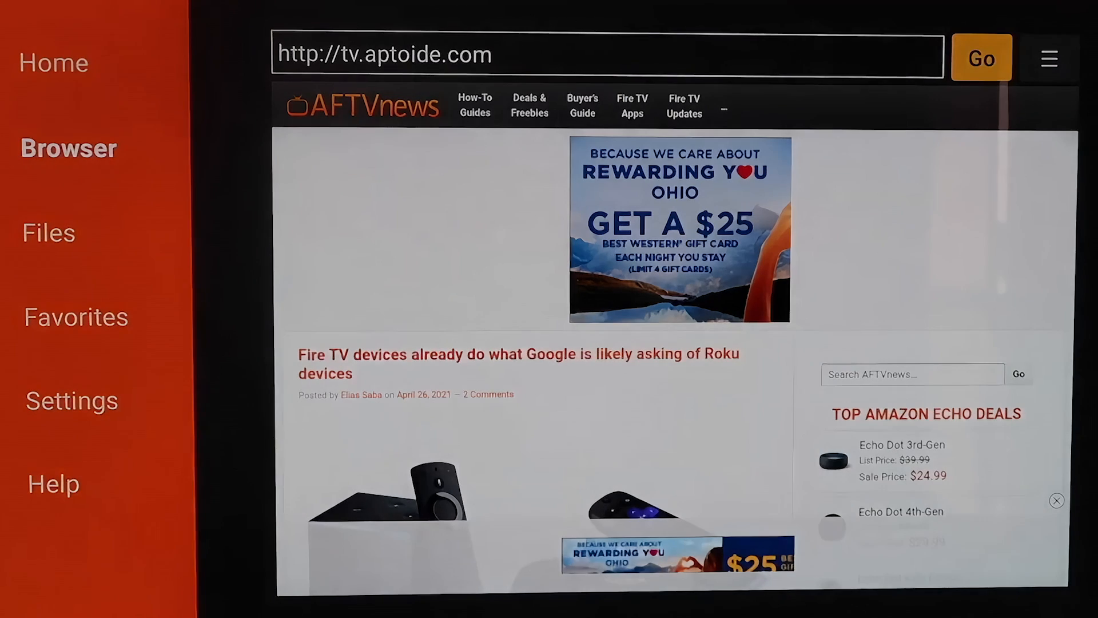
pyautogui.click(984, 57)
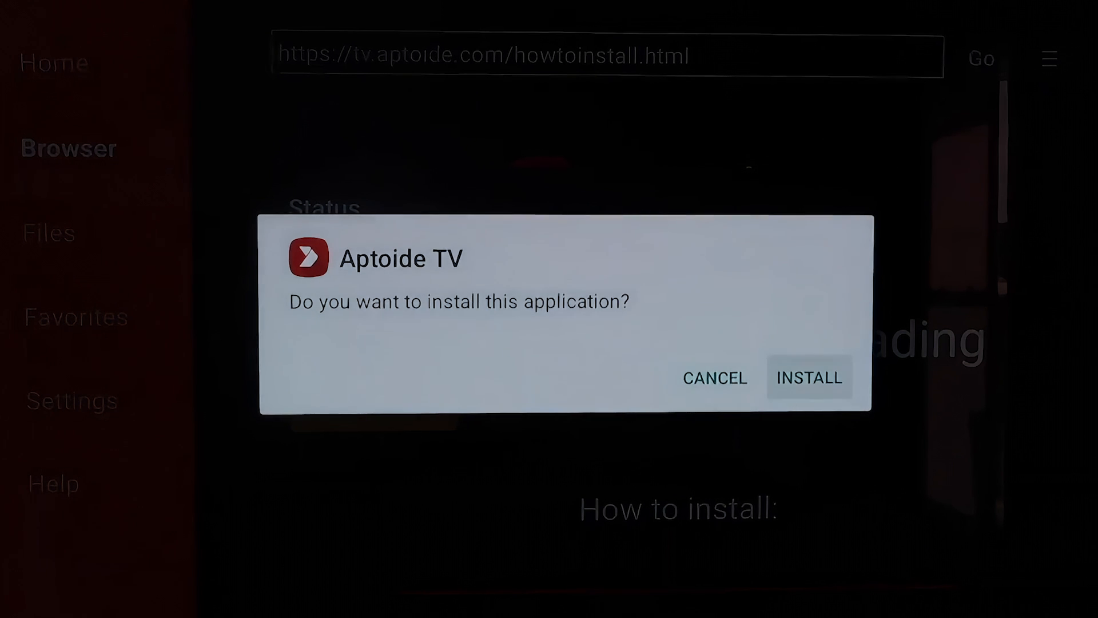
# Confirm installing Aptoide TV from the downloaded APK.
pyautogui.click(808, 378)
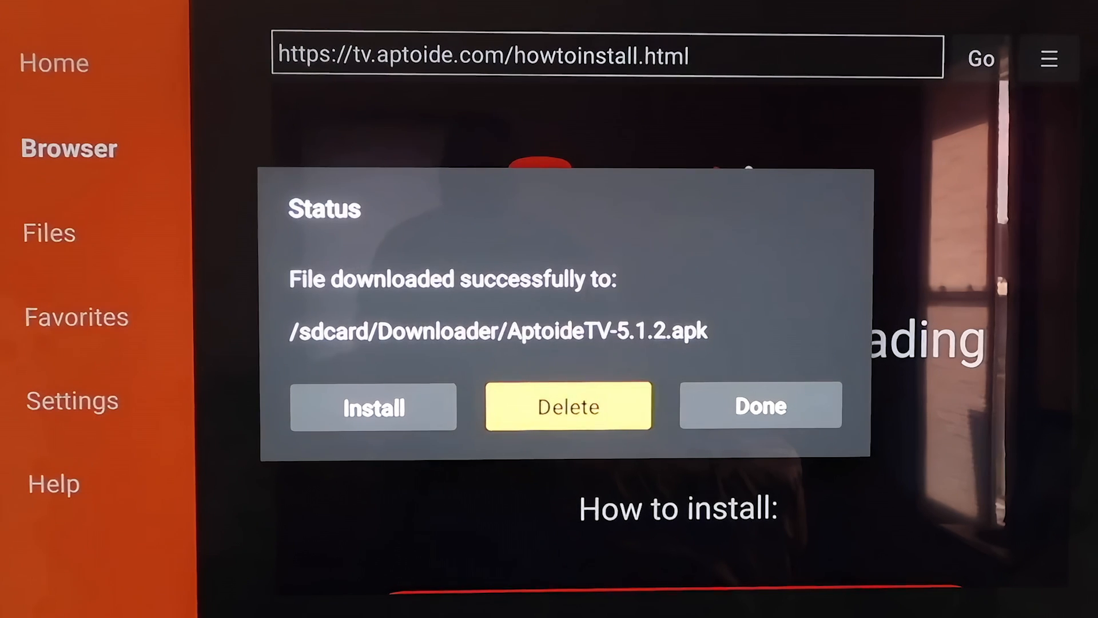
# Delete AptoideTV-5.1.2.apk from Downloader and confirm the deletion.
pyautogui.click(568, 406)
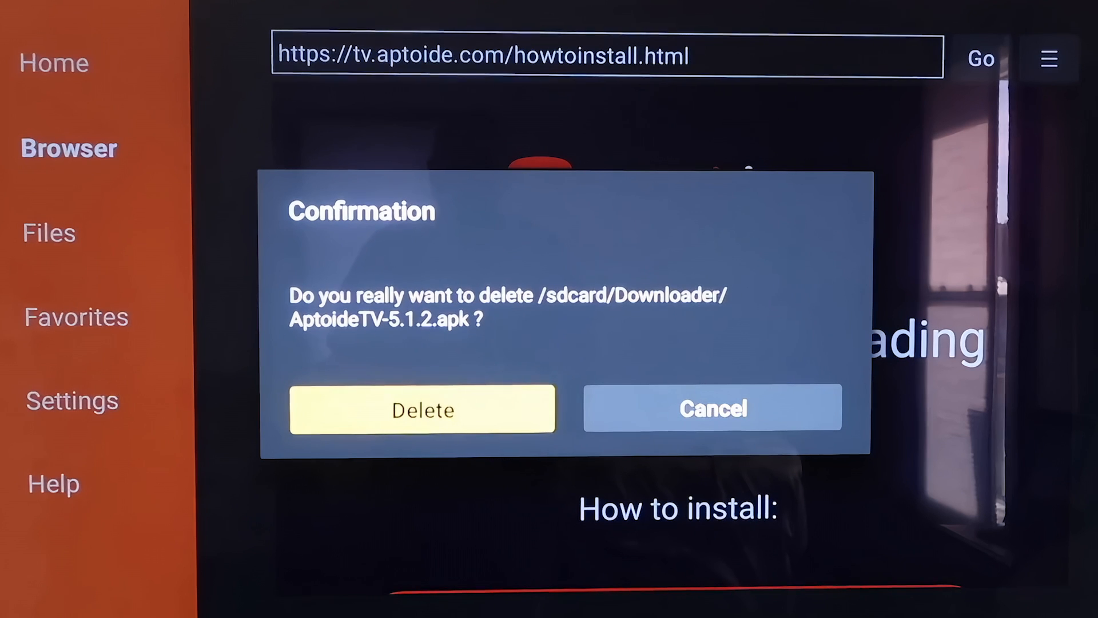
pyautogui.click(422, 410)
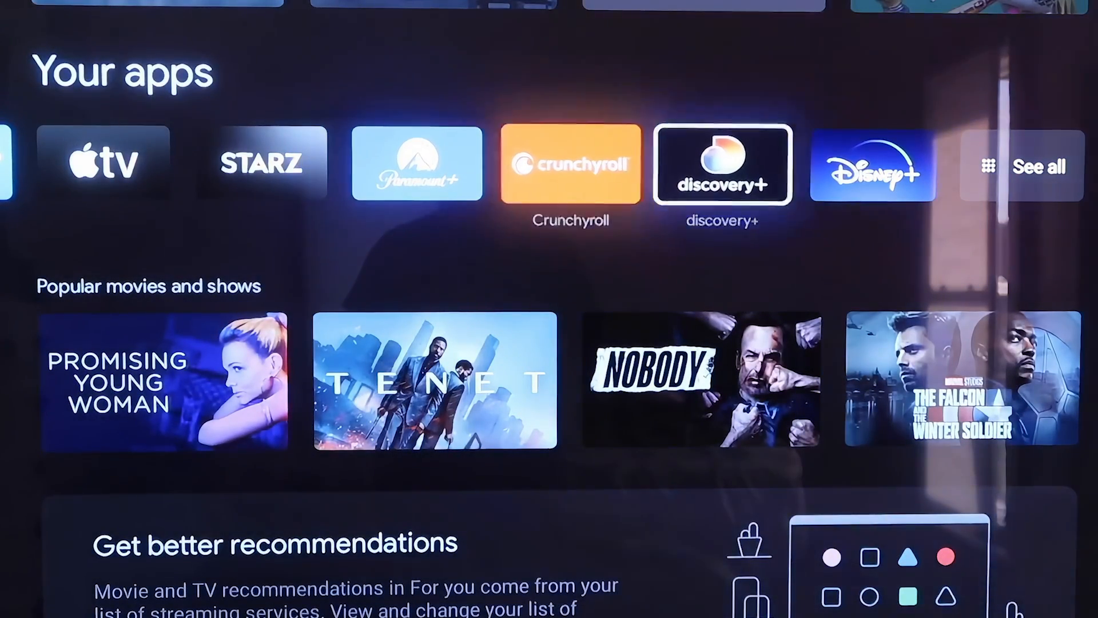
pyautogui.click(1025, 167)
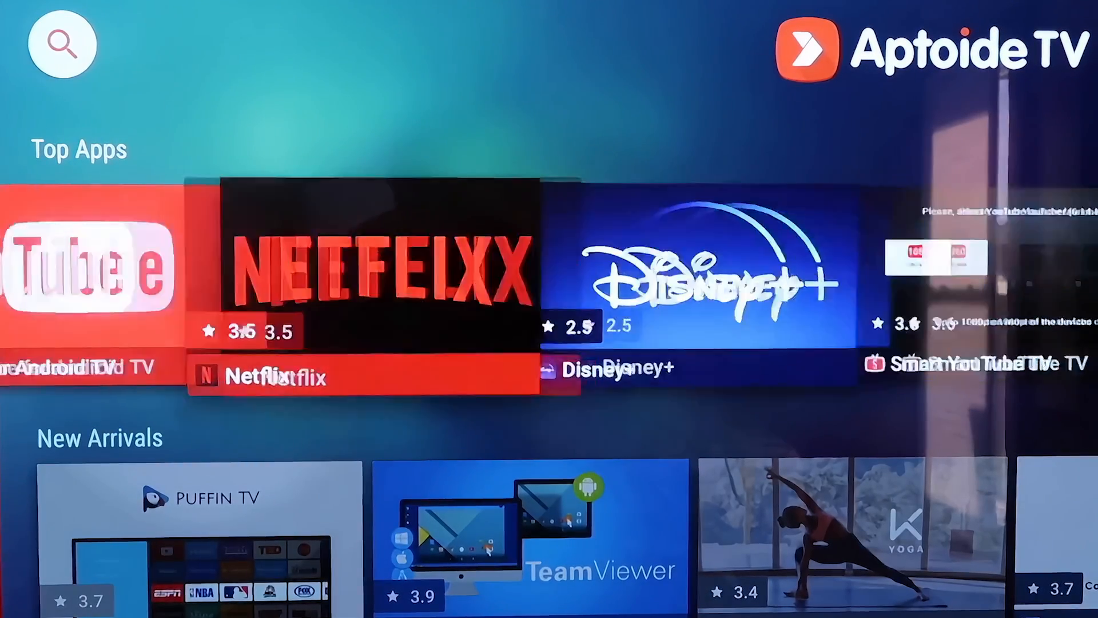
# Scroll through the Top Apps, New Arrivals and Streaming Apps rows to Puffin TV Browser.
pyautogui.hscroll(3)
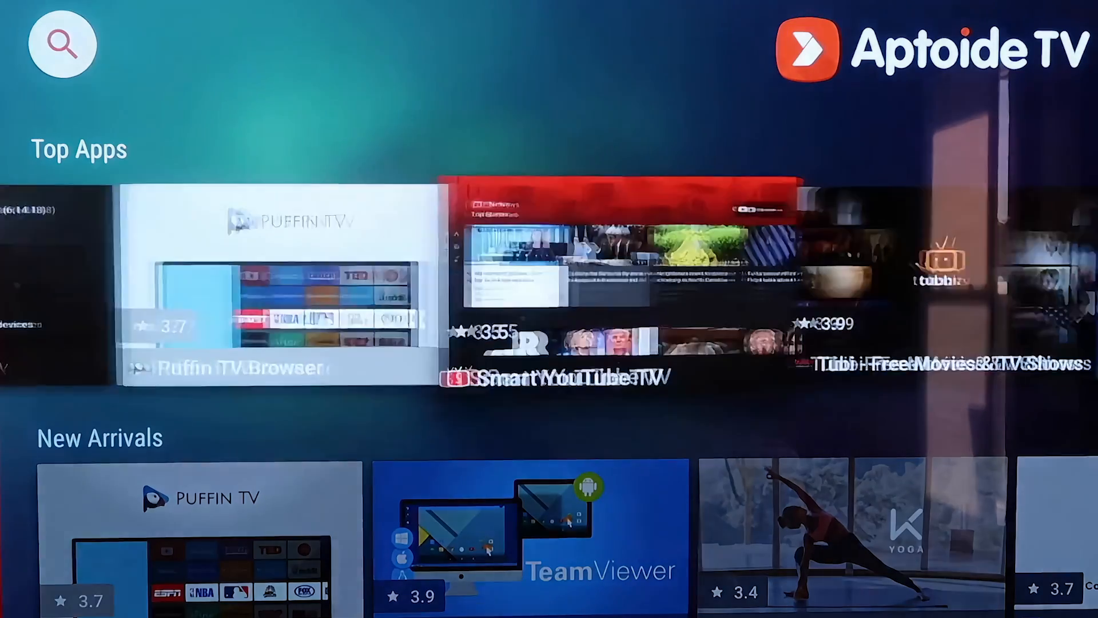
pyautogui.hscroll(3)
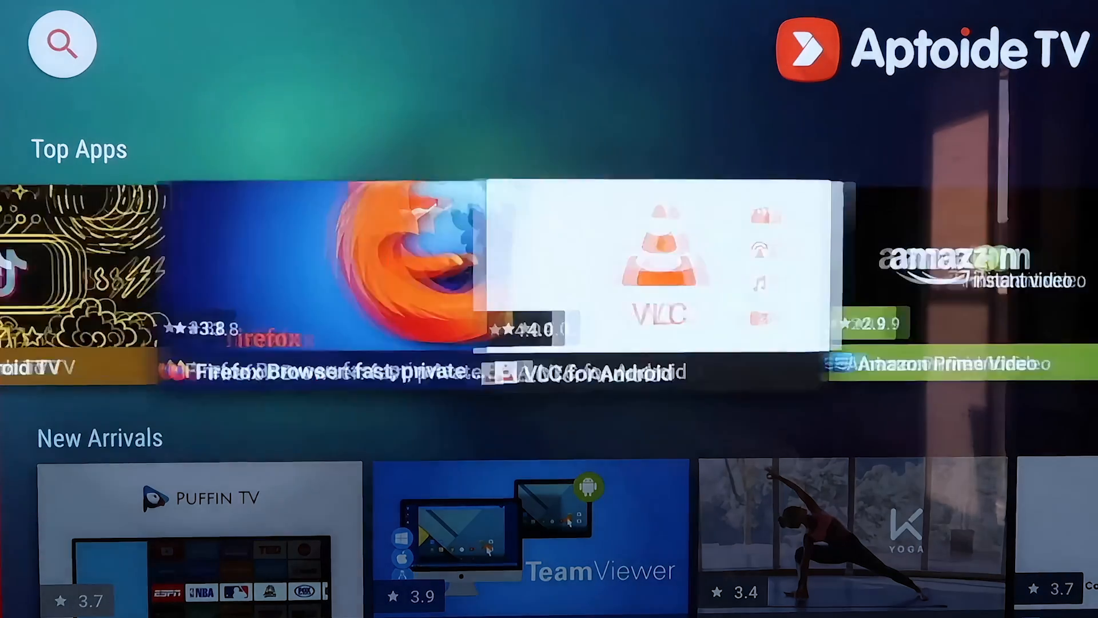
pyautogui.hscroll(3)
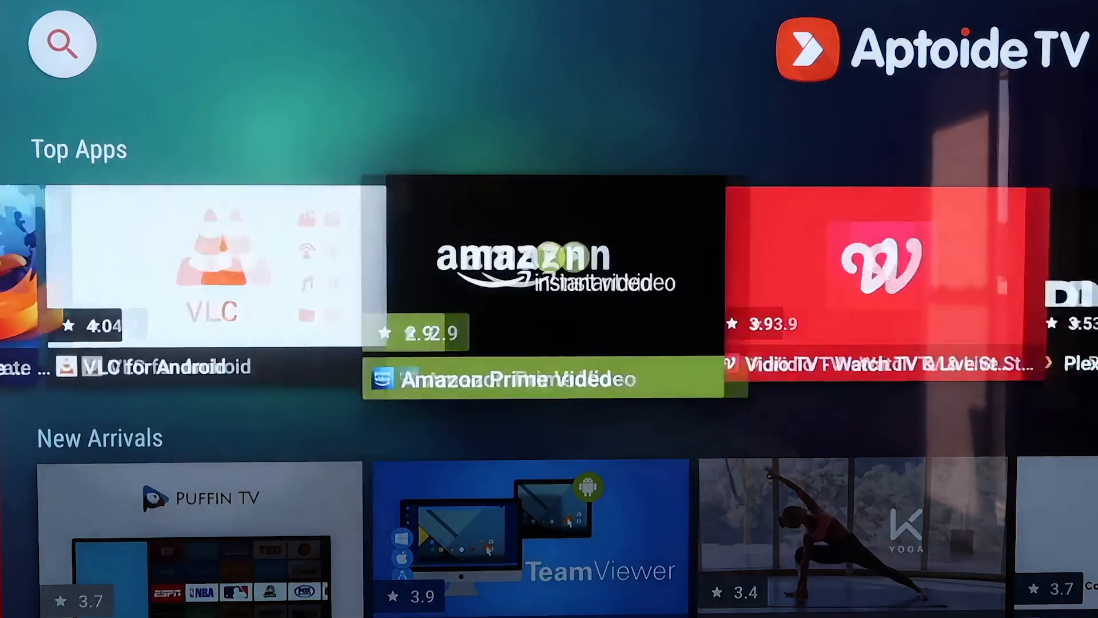
pyautogui.hscroll(3)
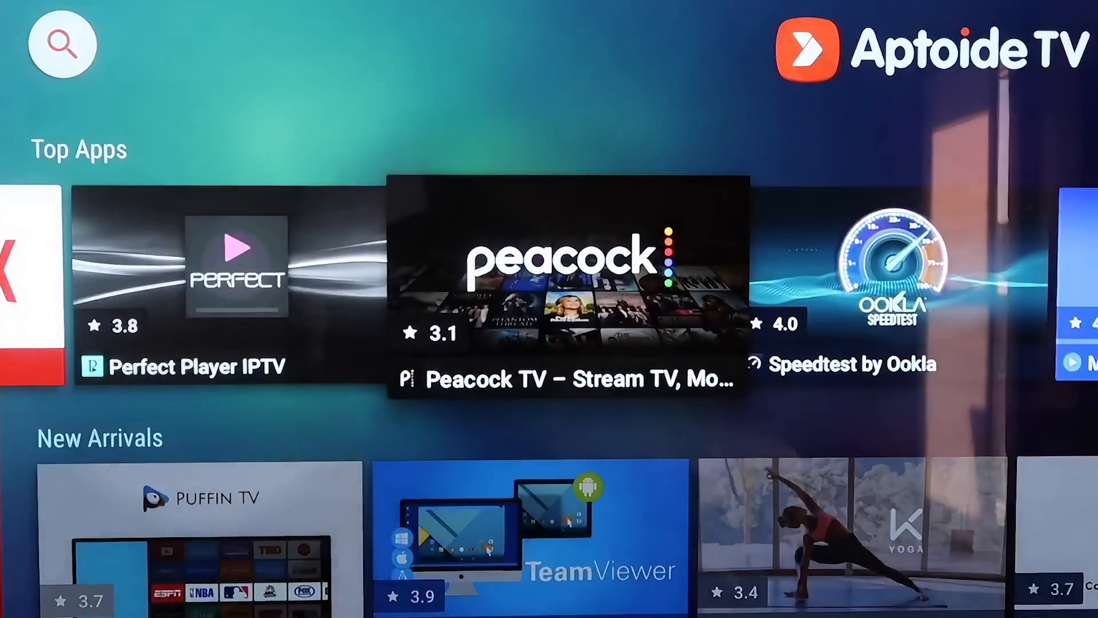
pyautogui.hscroll(3)
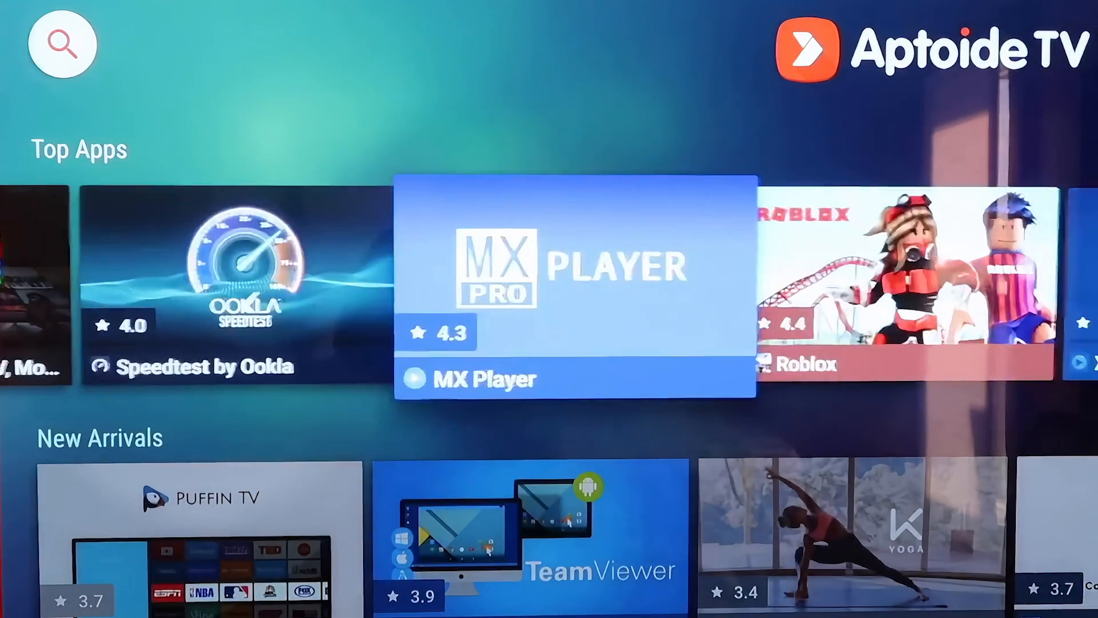
pyautogui.scroll(-3)
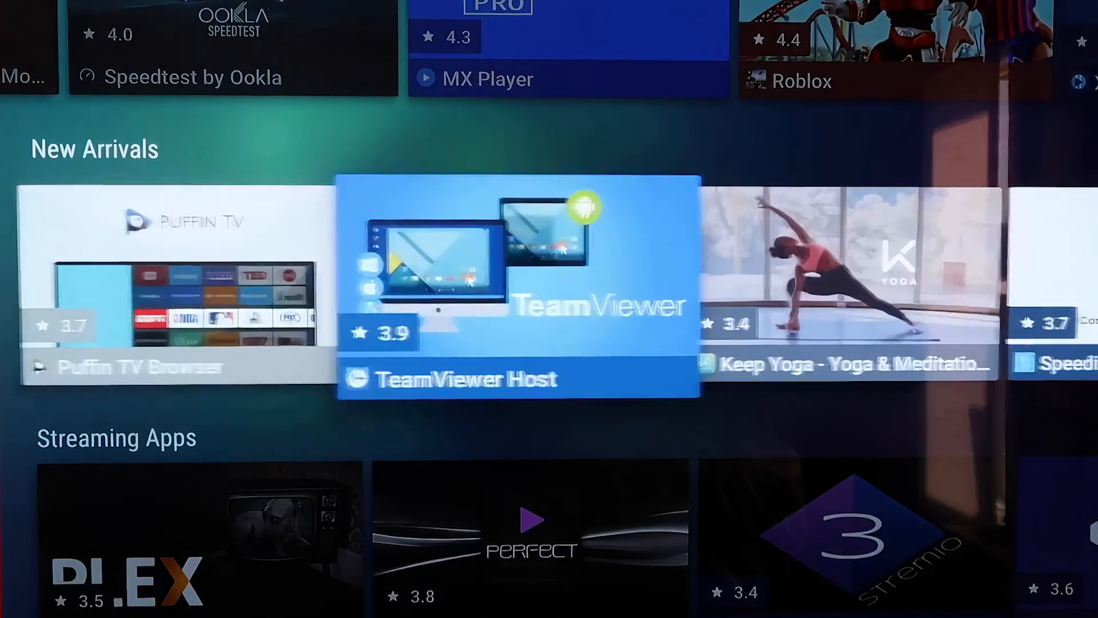
pyautogui.scroll(-3)
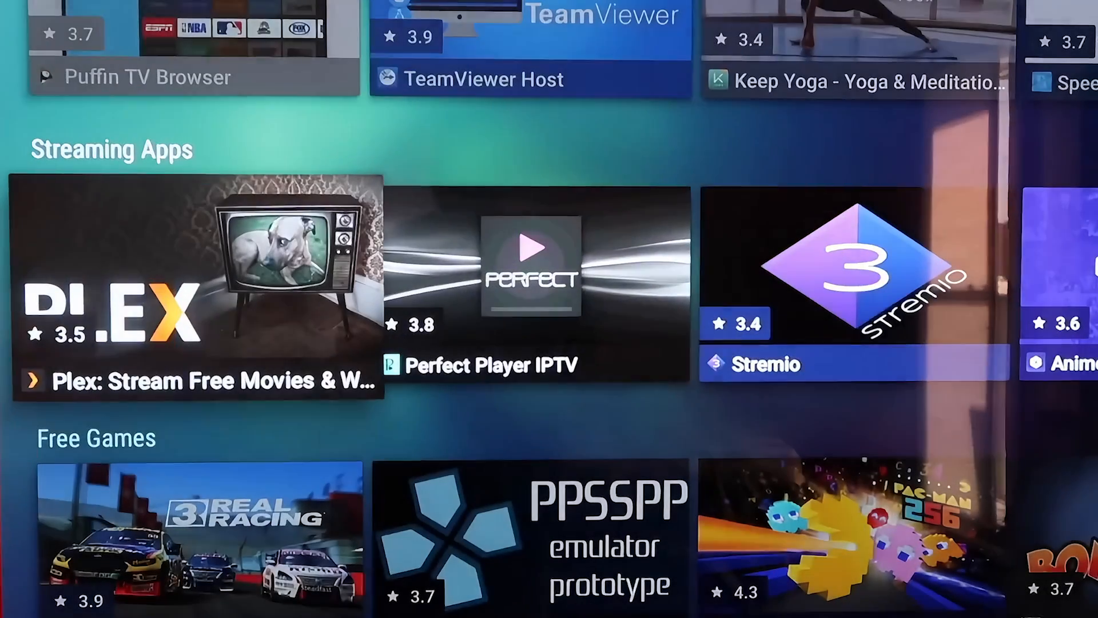
pyautogui.hscroll(3)
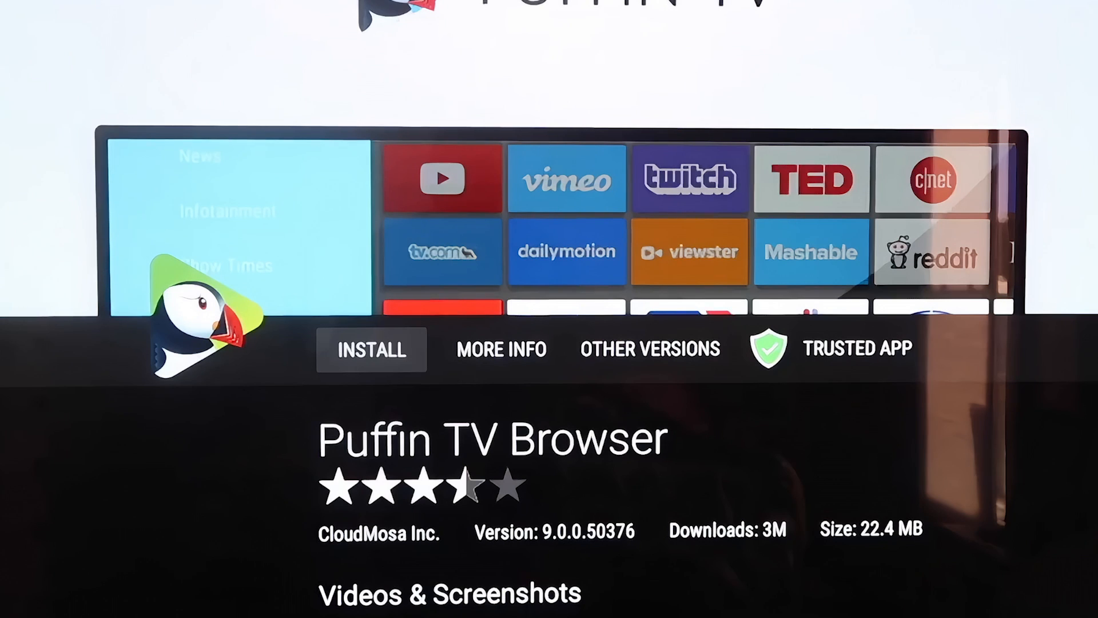
# Install Puffin TV Browser, then choose SETTINGS on the unknown-sources warning.
pyautogui.click(372, 349)
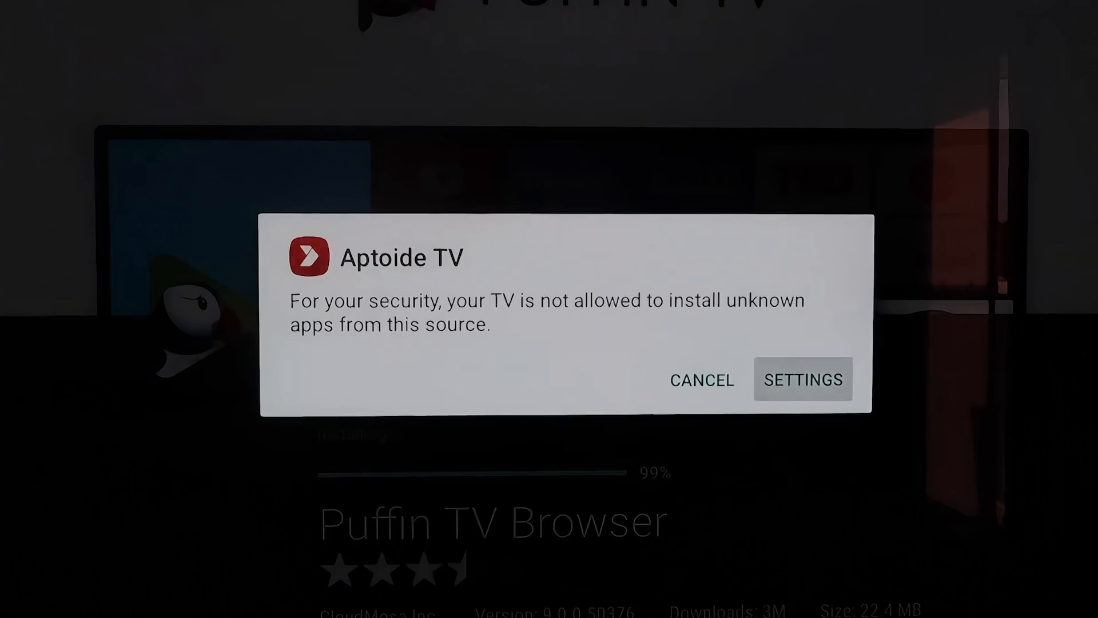
pyautogui.click(802, 379)
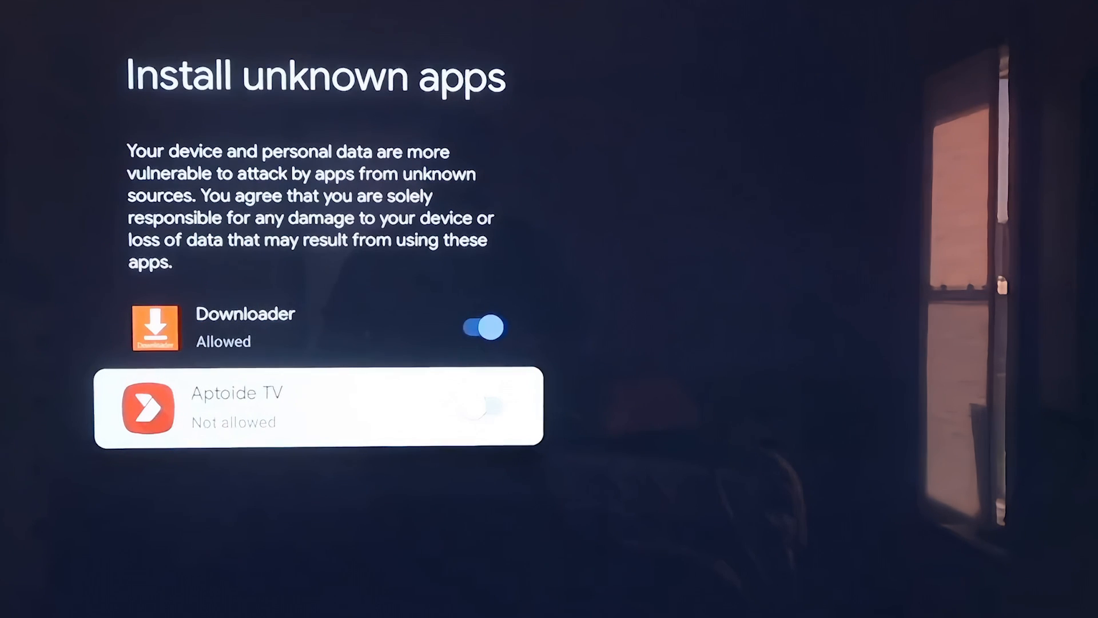
# Allow Aptoide TV to install unknown apps, then open the full Your apps list showing Puffin TV Browser.
pyautogui.click(482, 415)
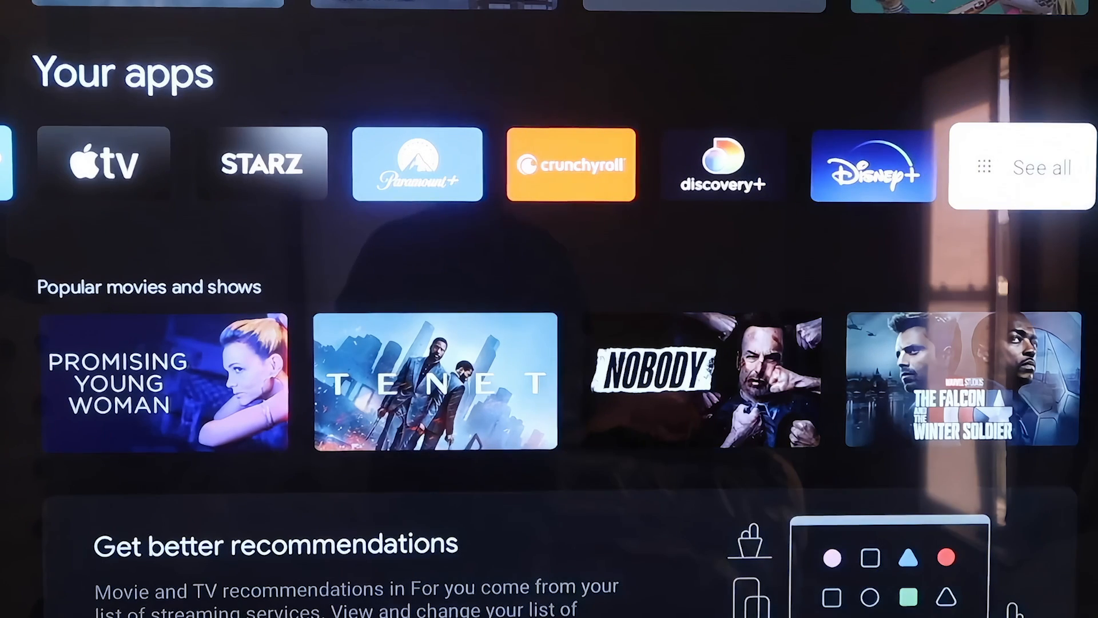
pyautogui.click(1023, 168)
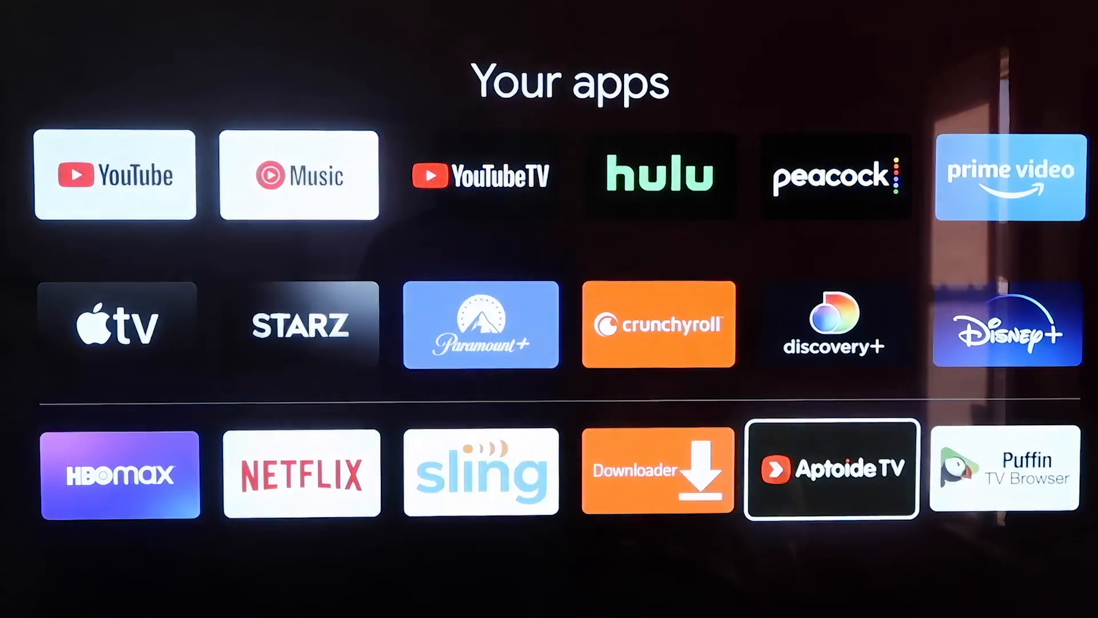